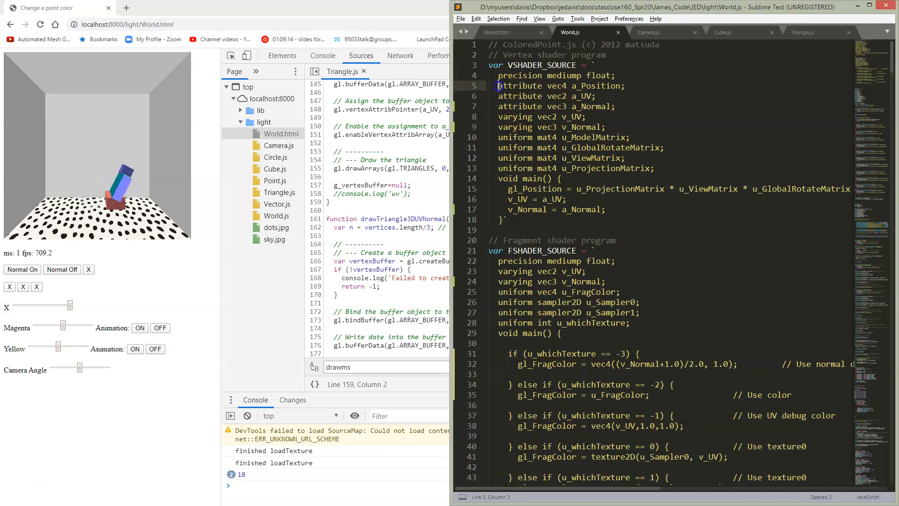
# - Review the a_Normal attribute and v_Normal varying passed from vertex to fragment shader
pyautogui.moveTo(497, 85); pyautogui.dragTo(497, 96)
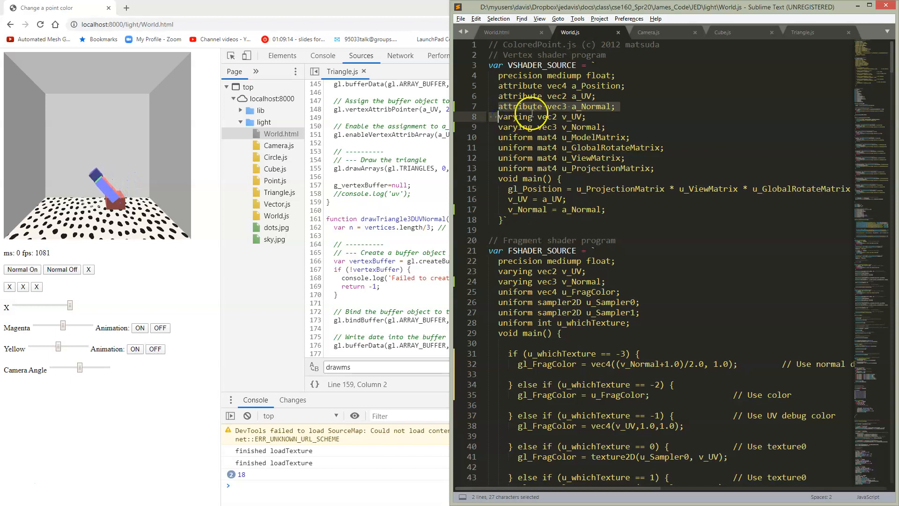
pyautogui.click(531, 106)
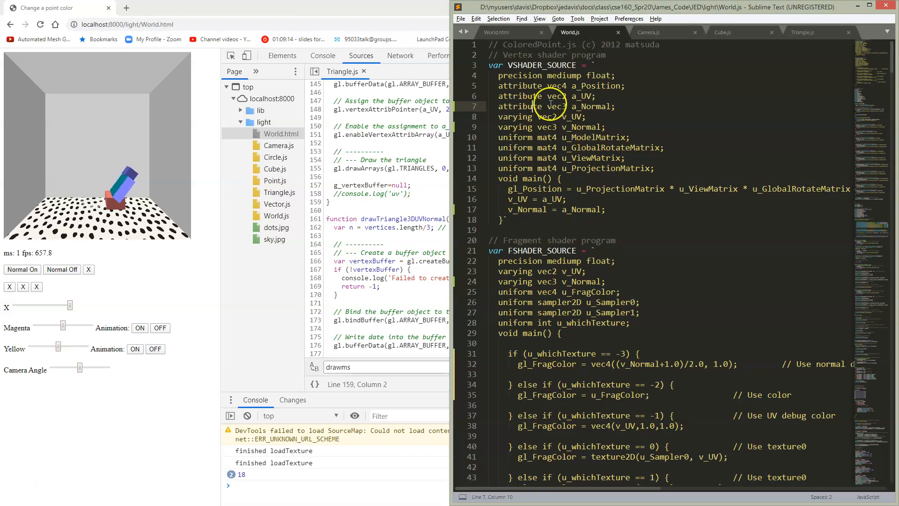
pyautogui.click(521, 127)
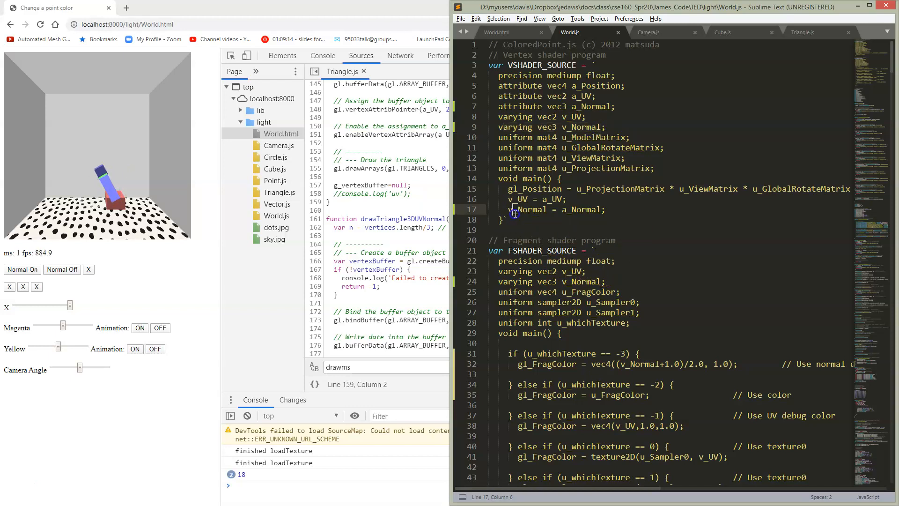
pyautogui.moveTo(510, 209); pyautogui.dragTo(606, 208)
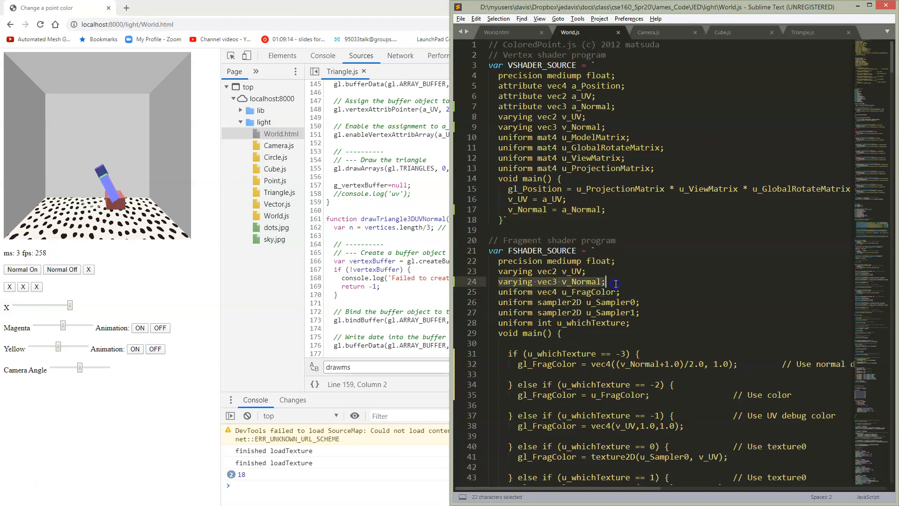
# - Review the fragment shader's normal-colour branch and the a_UV location check
pyautogui.scroll(-3)
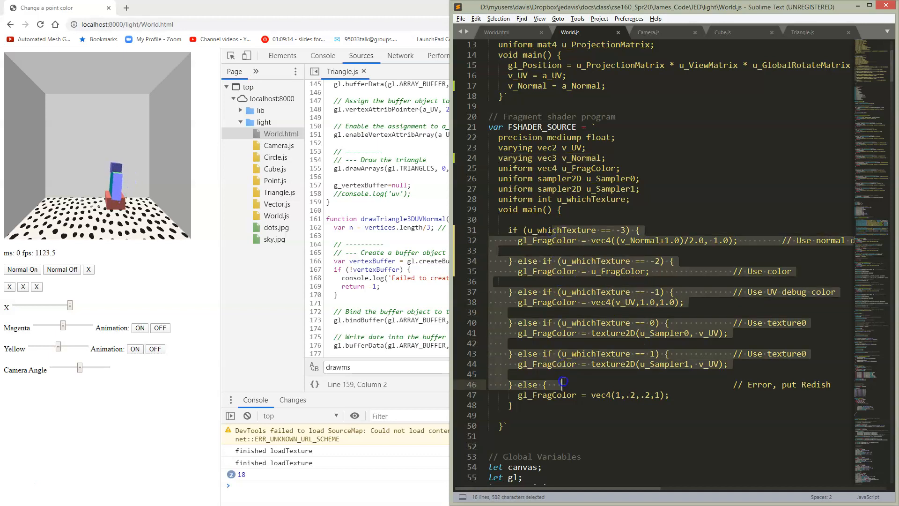
pyautogui.click(599, 353)
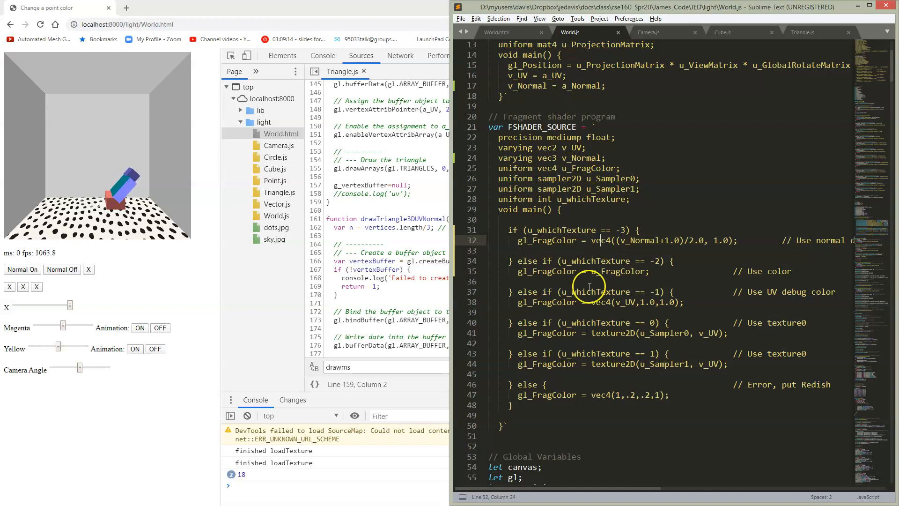
pyautogui.scroll(-3)
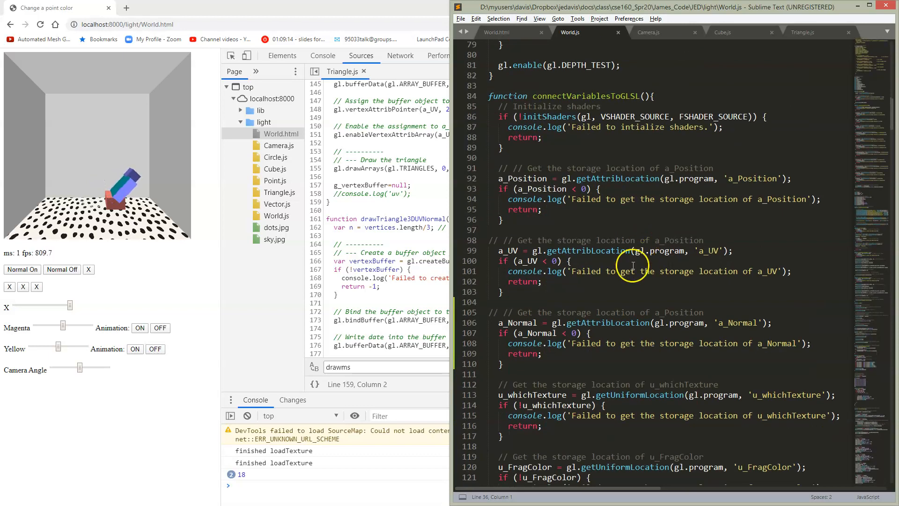
pyautogui.click(542, 281)
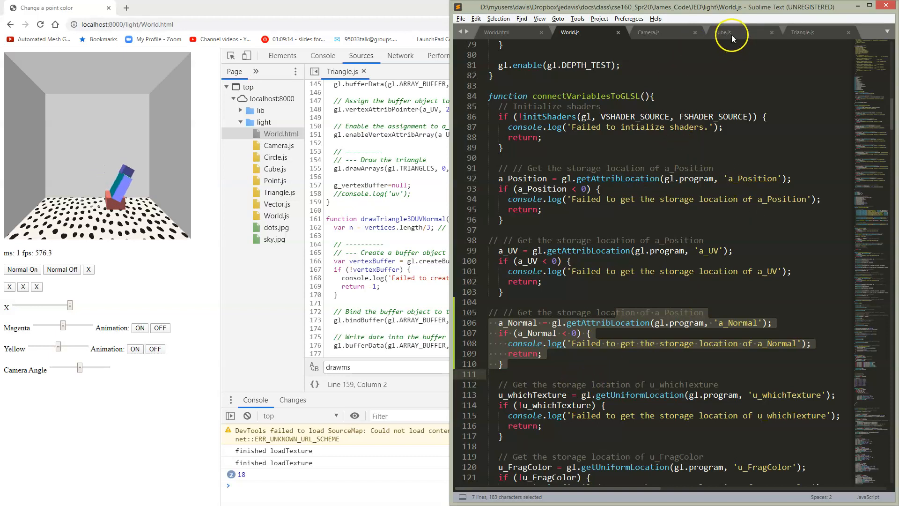
# - Review Cube.js drawTriangle3DUVNormal calls with the front- and right-face normal arrays
pyautogui.click(728, 32)
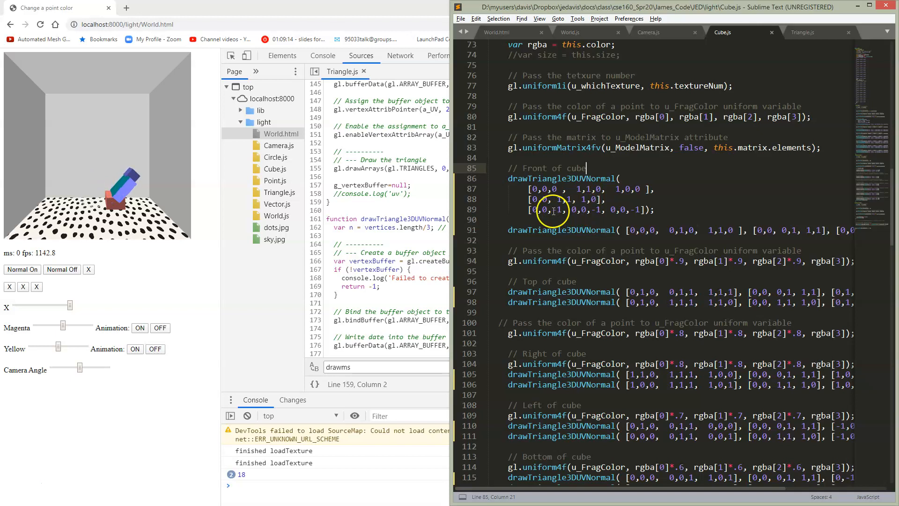
pyautogui.doubleClick(551, 209)
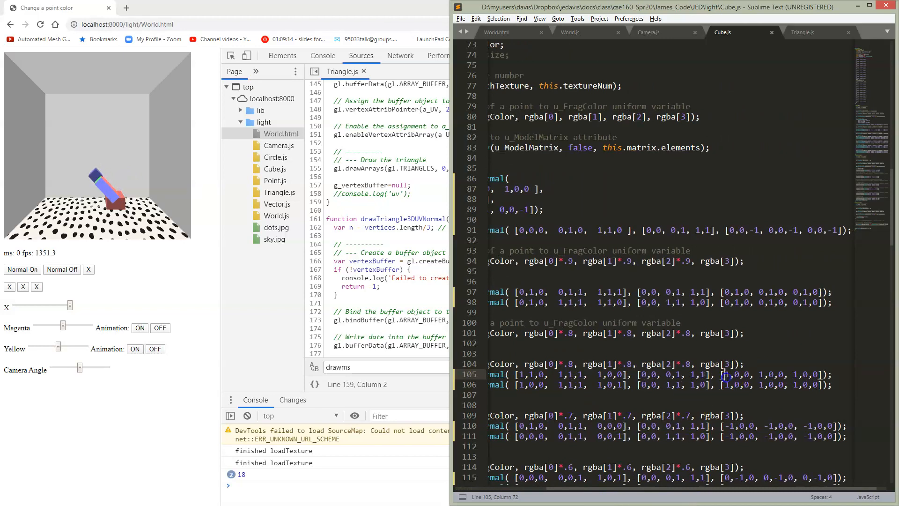
pyautogui.doubleClick(737, 373)
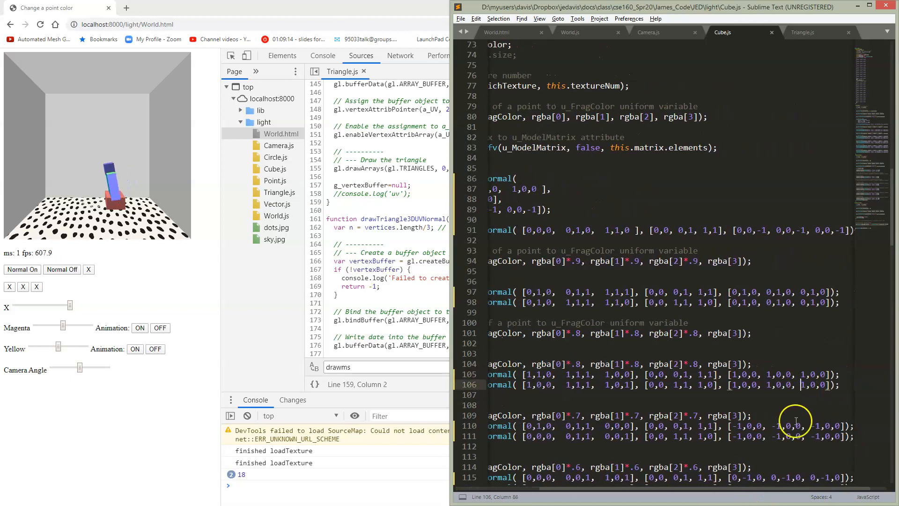
pyautogui.scroll(-3)
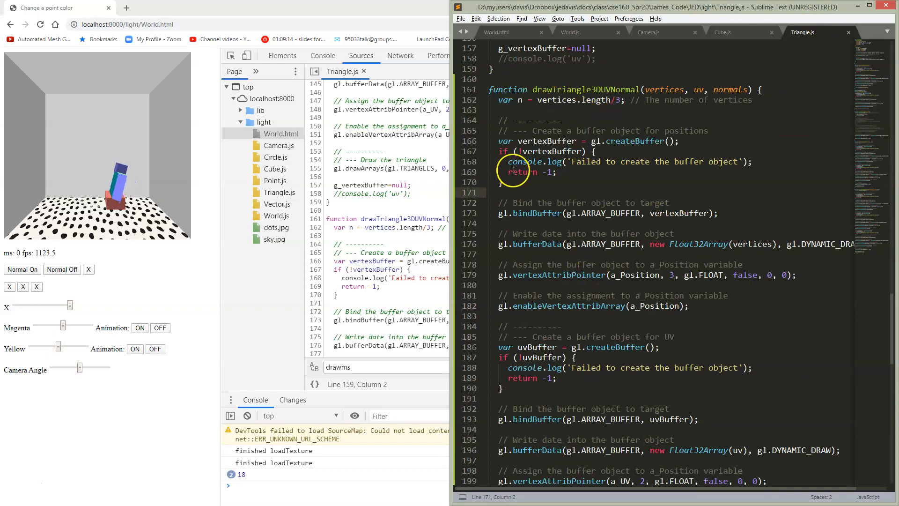
# - Review the position and normal buffer creation blocks in drawTriangle3DUVNormal, then move to World.js
pyautogui.moveTo(498, 141); pyautogui.dragTo(578, 310)
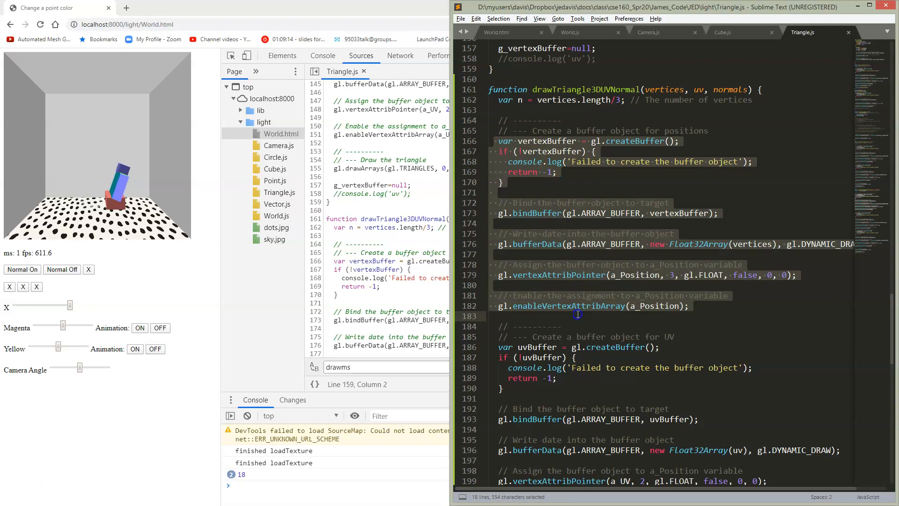
pyautogui.click(519, 213)
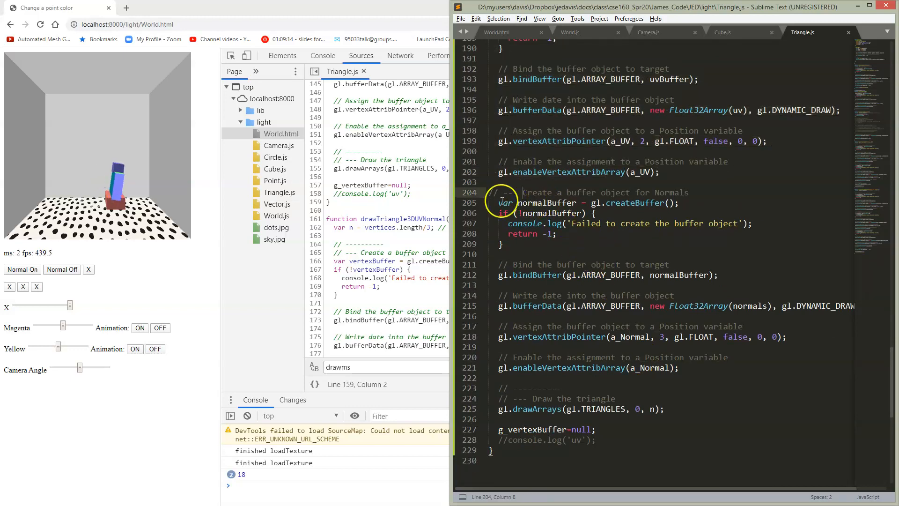
pyautogui.moveTo(499, 202); pyautogui.dragTo(683, 378)
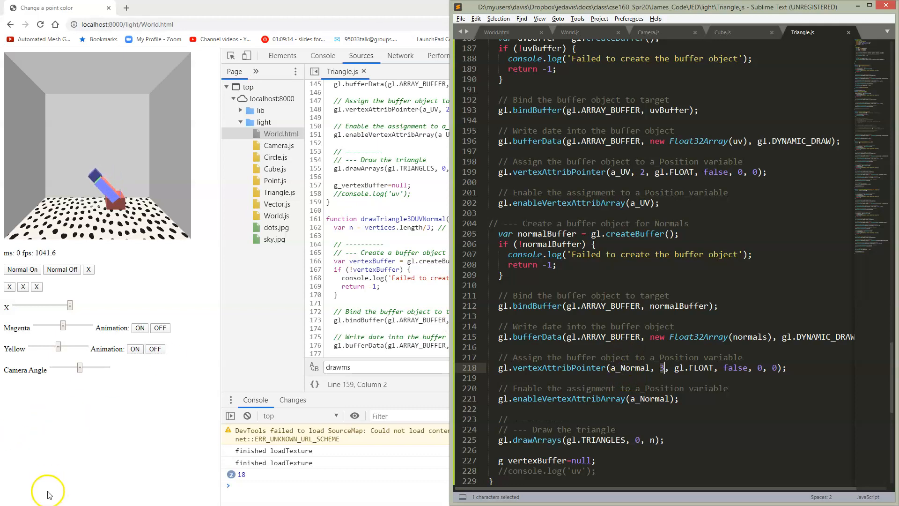
pyautogui.click(571, 31)
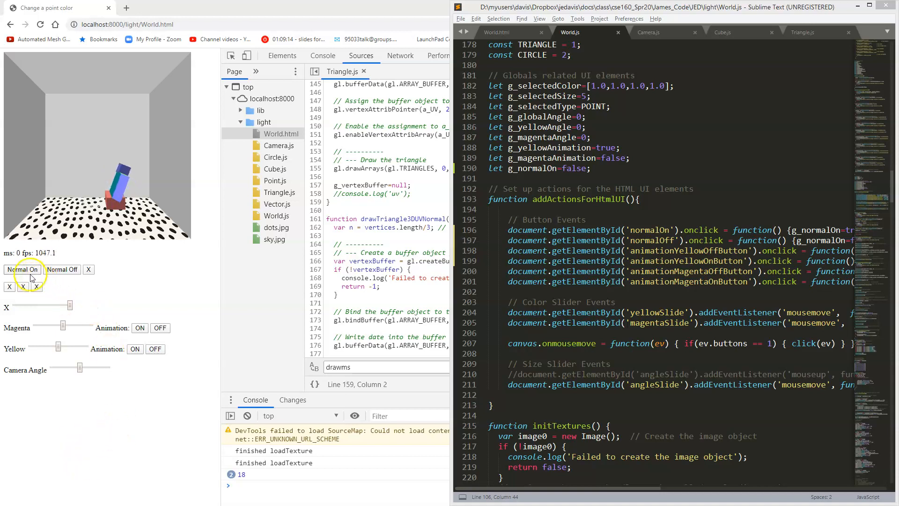
# - Turn normal colouring on and inspect the normalOff handler setting g_normalOn false
pyautogui.click(22, 270)
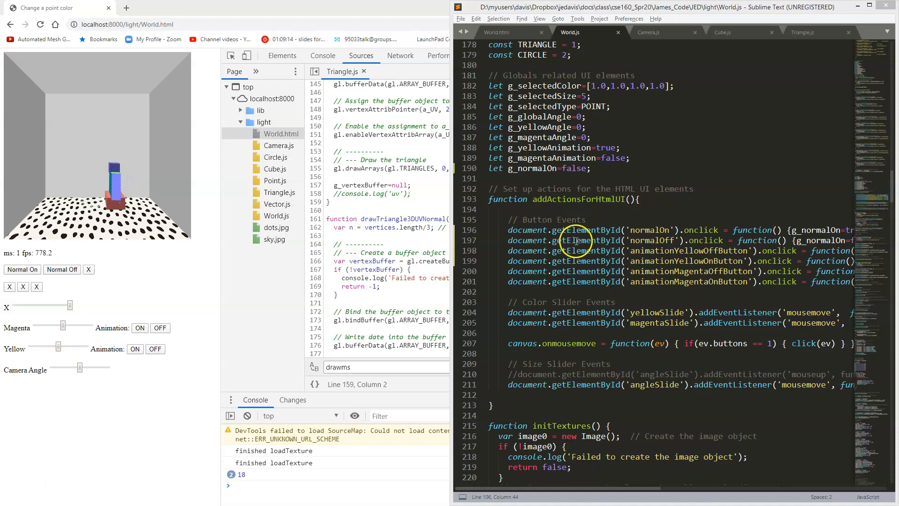
pyautogui.doubleClick(651, 230)
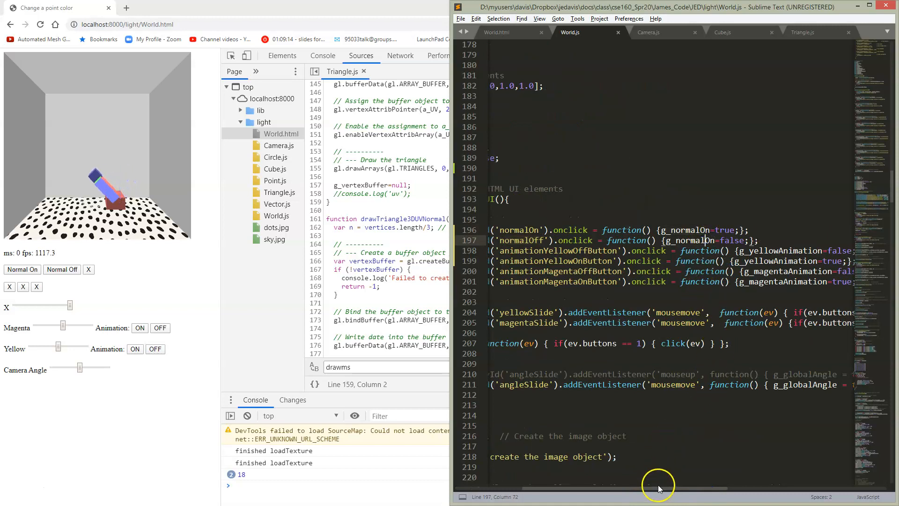
# - Scroll through the render code where g_normalOn sets the sky's textureNum to -3
pyautogui.scroll(-3)
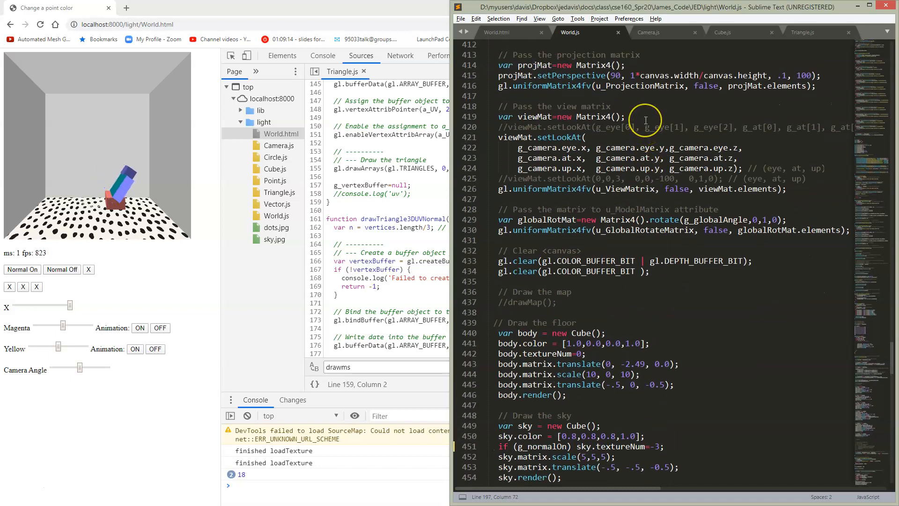
pyautogui.scroll(-3)
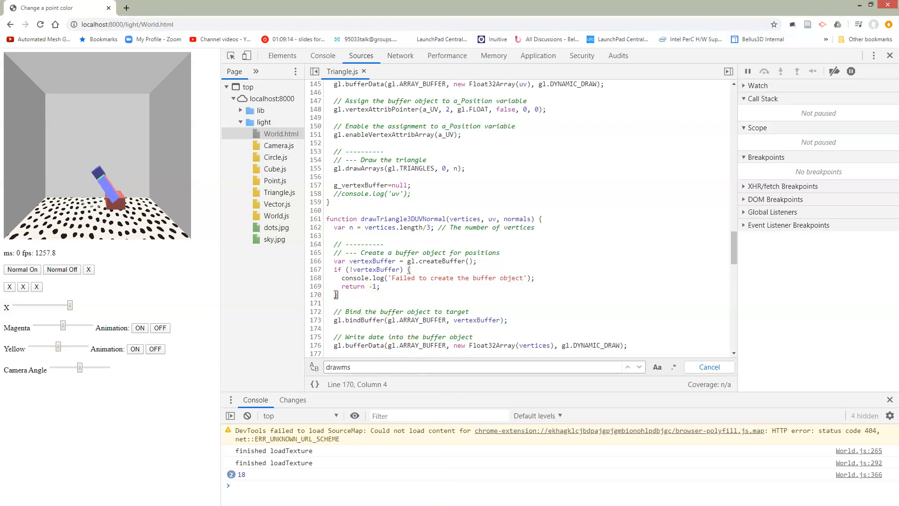
pyautogui.click(21, 269)
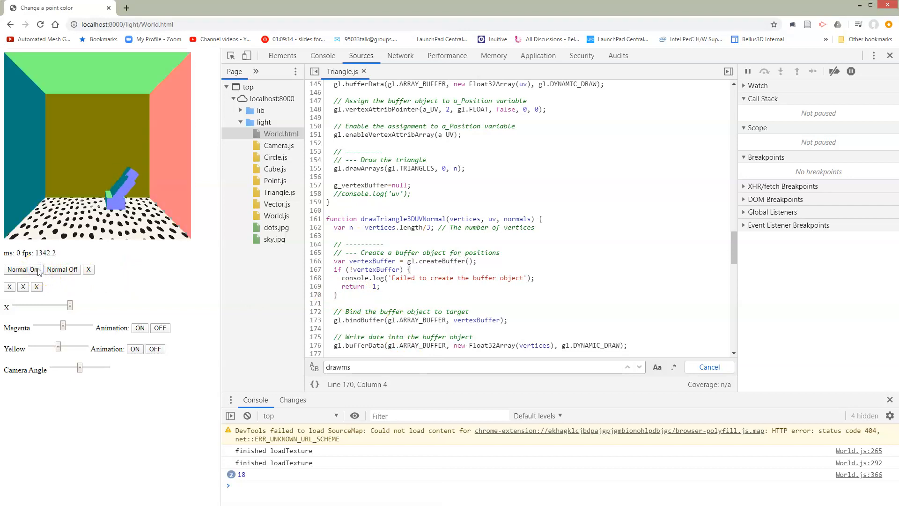
pyautogui.click(22, 269)
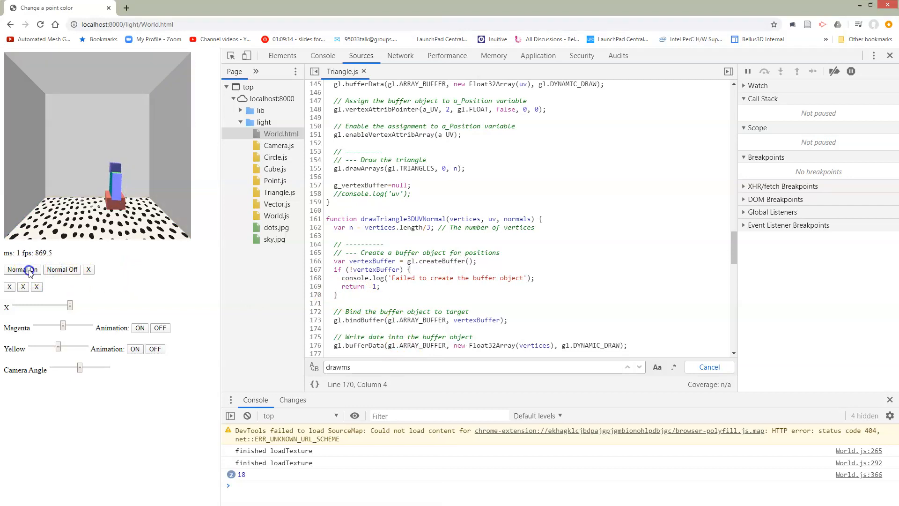
pyautogui.click(21, 269)
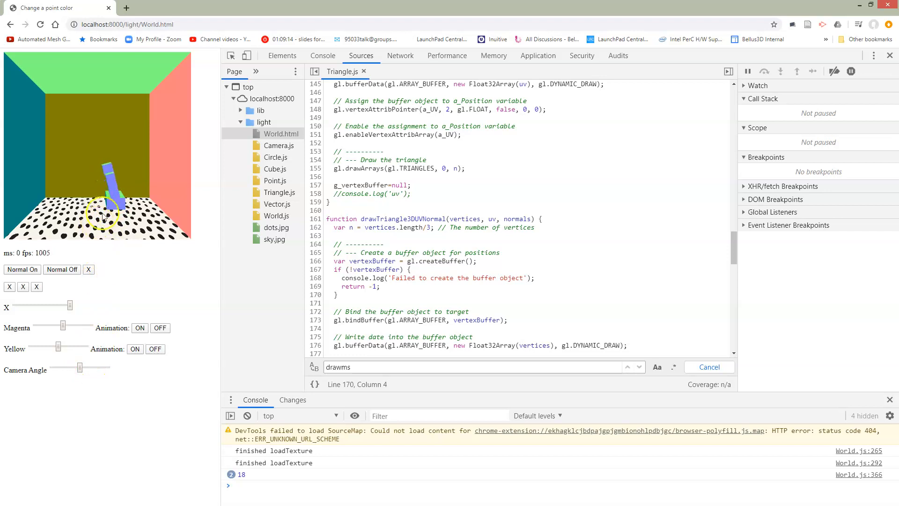
pyautogui.moveTo(69, 369); pyautogui.dragTo(76, 369)
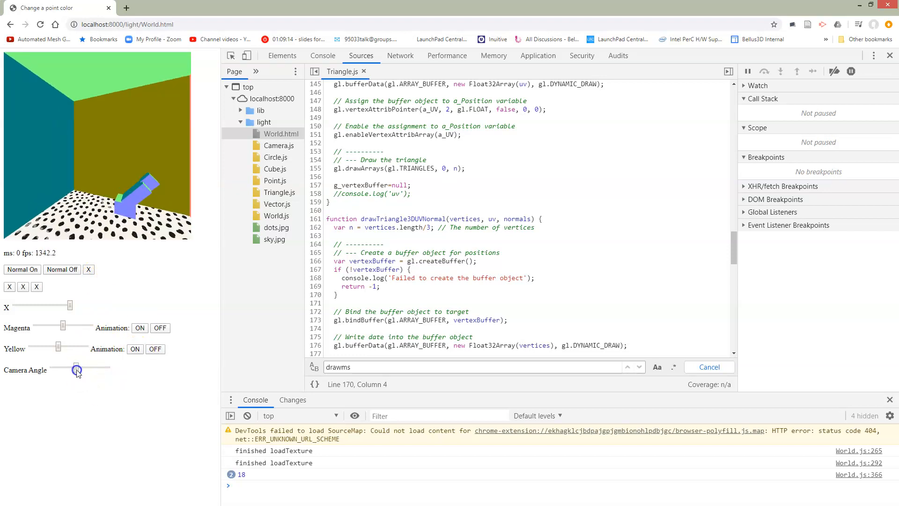
pyautogui.moveTo(78, 370); pyautogui.dragTo(93, 370)
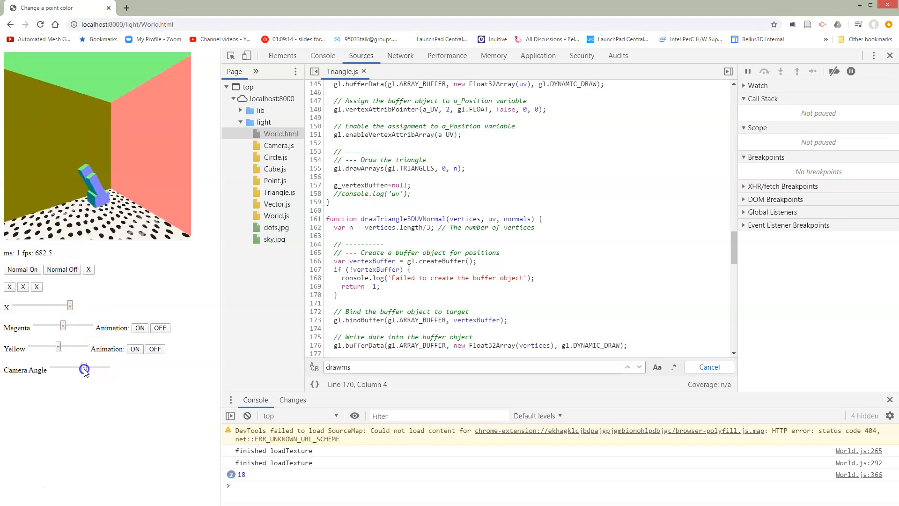
pyautogui.moveTo(84, 368); pyautogui.dragTo(78, 367)
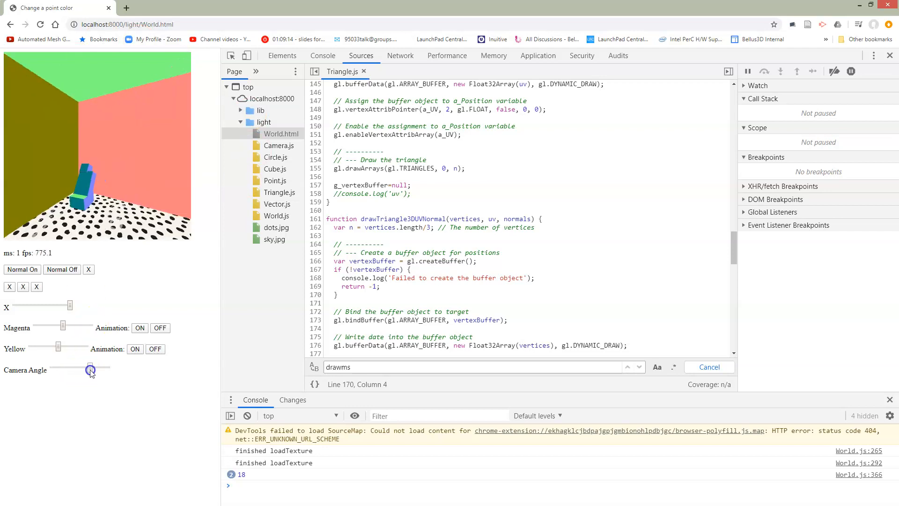
pyautogui.moveTo(90, 370); pyautogui.dragTo(107, 369)
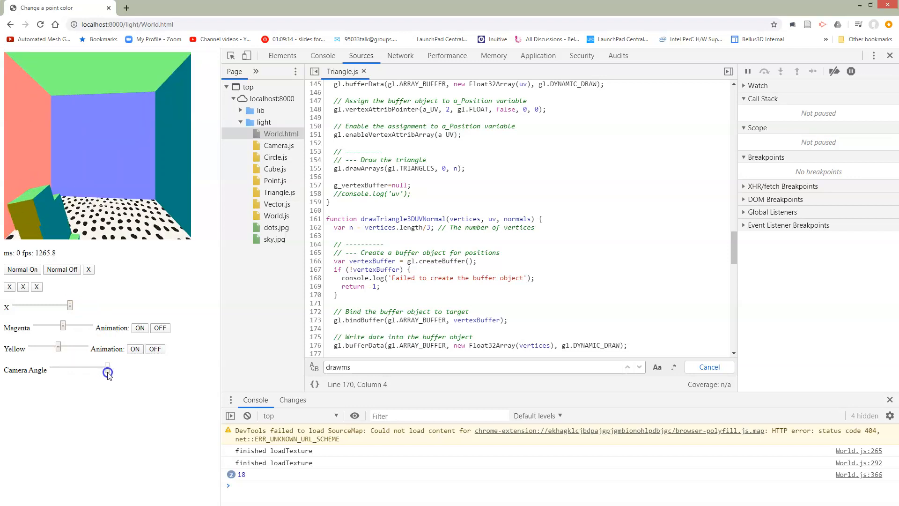
pyautogui.moveTo(107, 371); pyautogui.dragTo(107, 372)
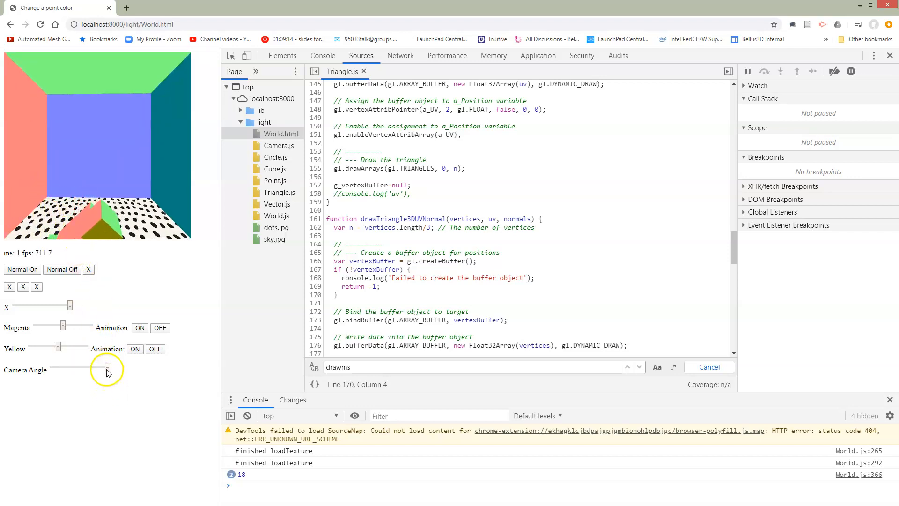
pyautogui.moveTo(107, 369); pyautogui.dragTo(81, 369)
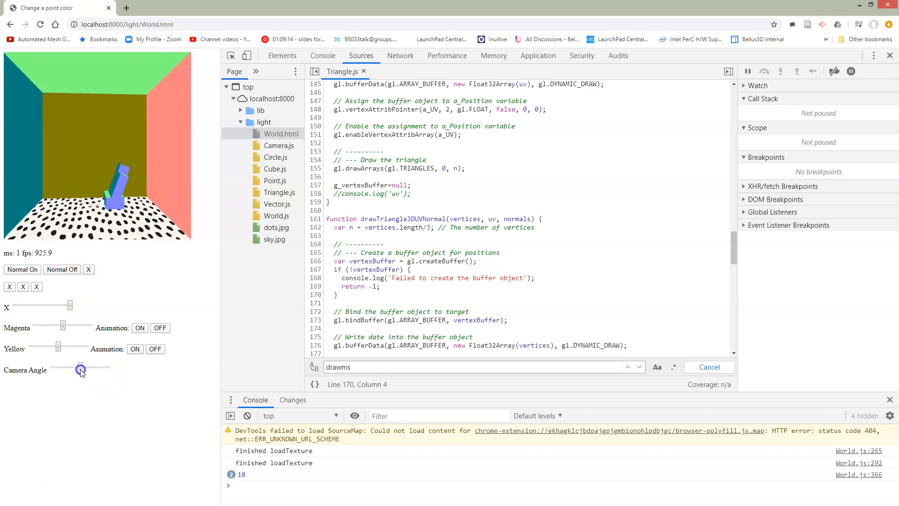
pyautogui.moveTo(80, 367); pyautogui.dragTo(71, 367)
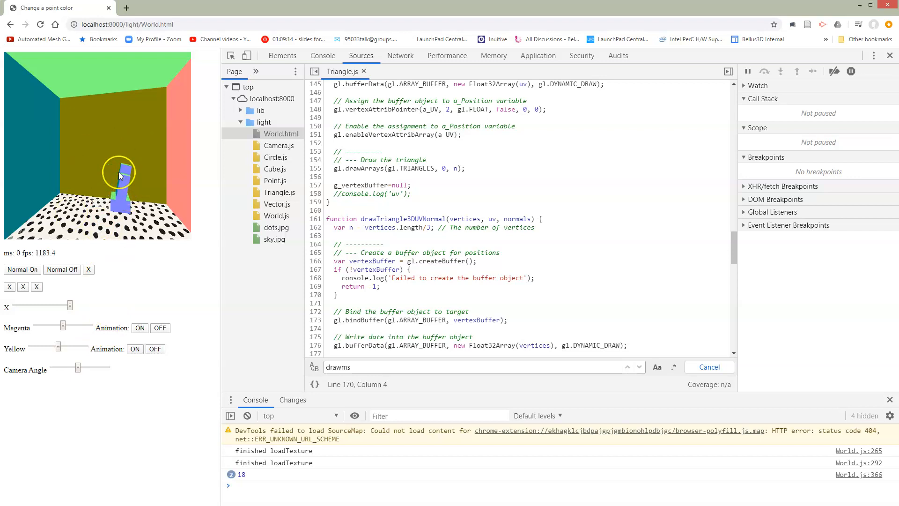
pyautogui.click(62, 270)
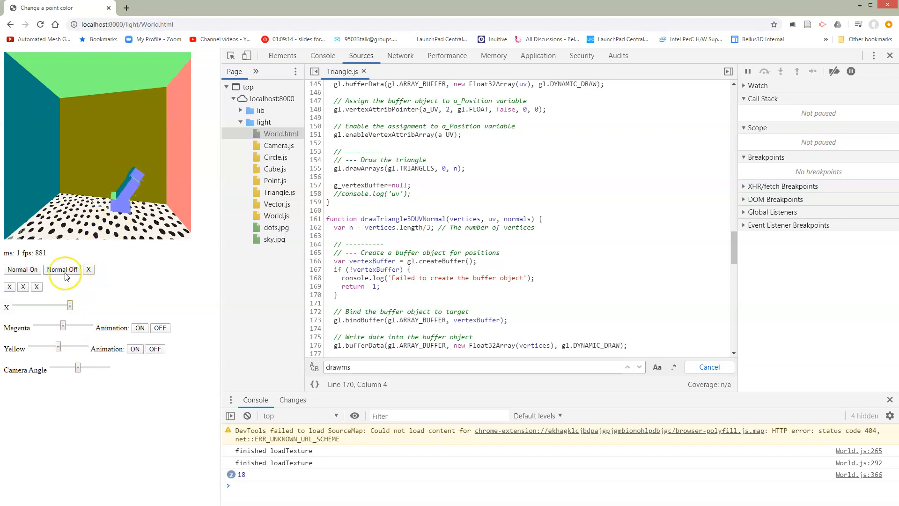
pyautogui.click(62, 269)
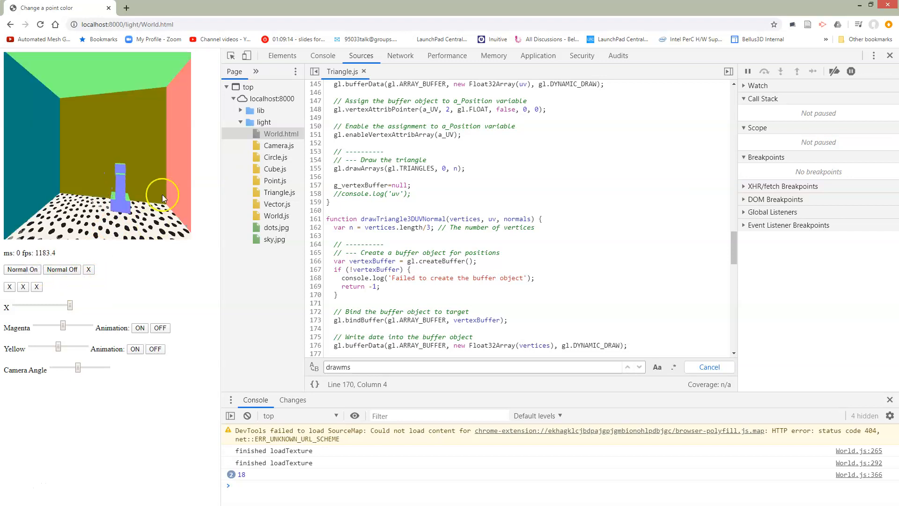
pyautogui.click(62, 269)
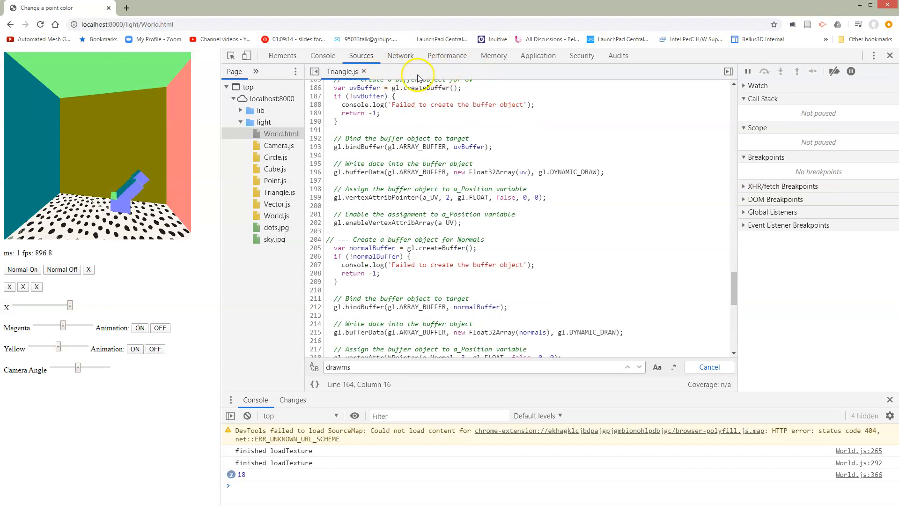
pyautogui.moveTo(279, 215)
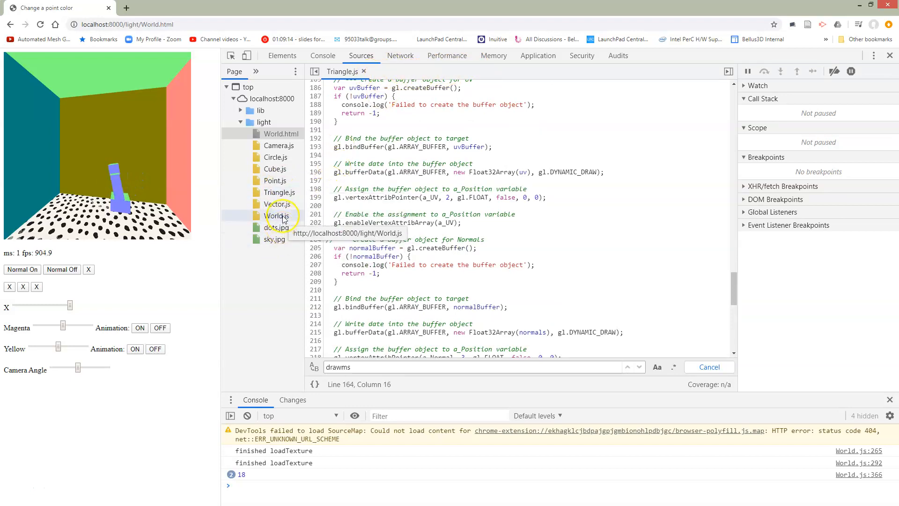
# - Change sky.matrix.scale(5,5,5) to (-5,-5,-5) in World.js so the sky cube is inverted
pyautogui.click(278, 215)
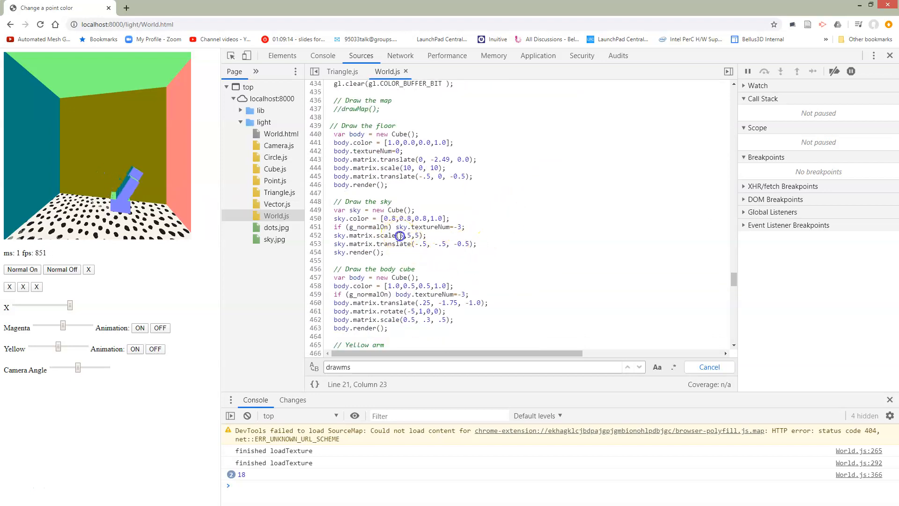
pyautogui.click(401, 236)
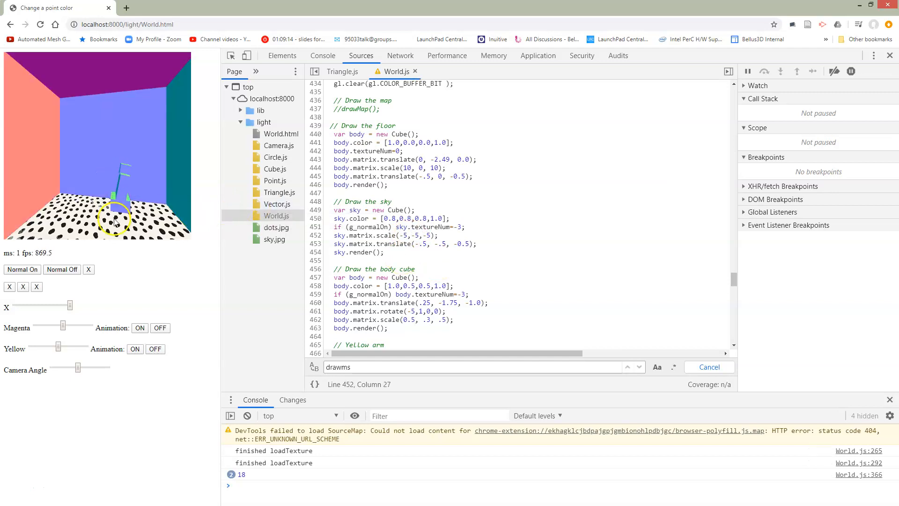
pyautogui.click(88, 270)
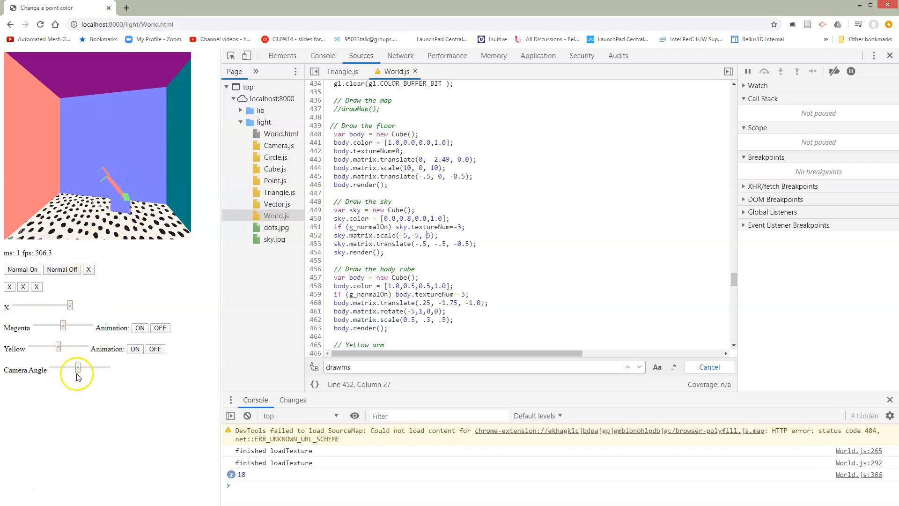
# - Swing the Camera Angle slider around the room to check the inward-facing normal colours
pyautogui.moveTo(78, 369); pyautogui.dragTo(81, 369)
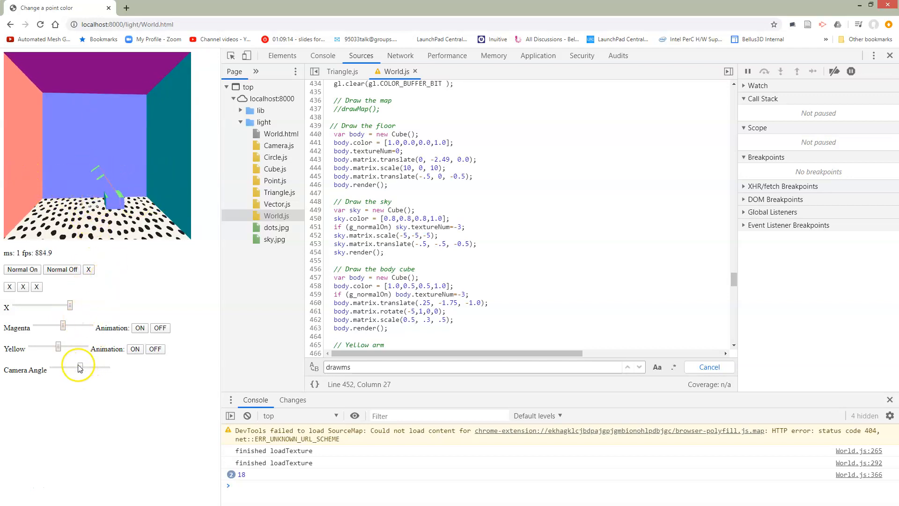
pyautogui.moveTo(78, 368); pyautogui.dragTo(67, 367)
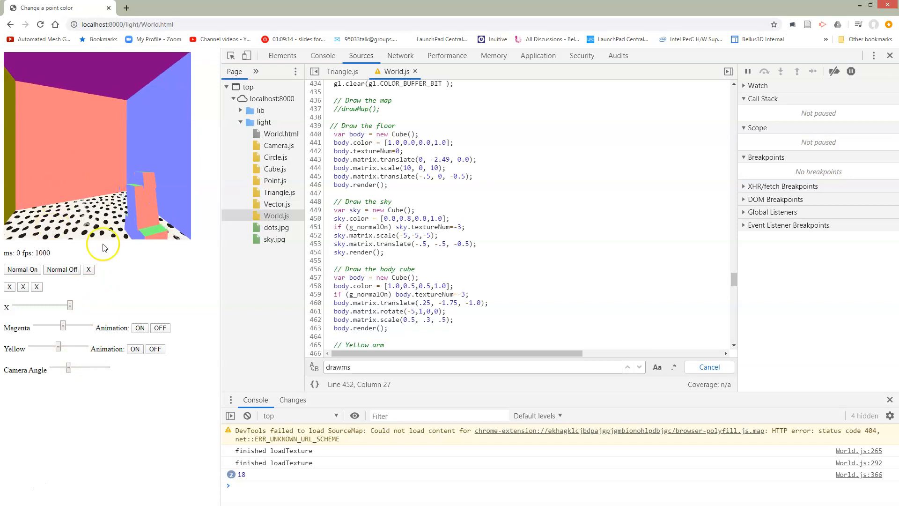
pyautogui.moveTo(69, 367); pyautogui.dragTo(70, 367)
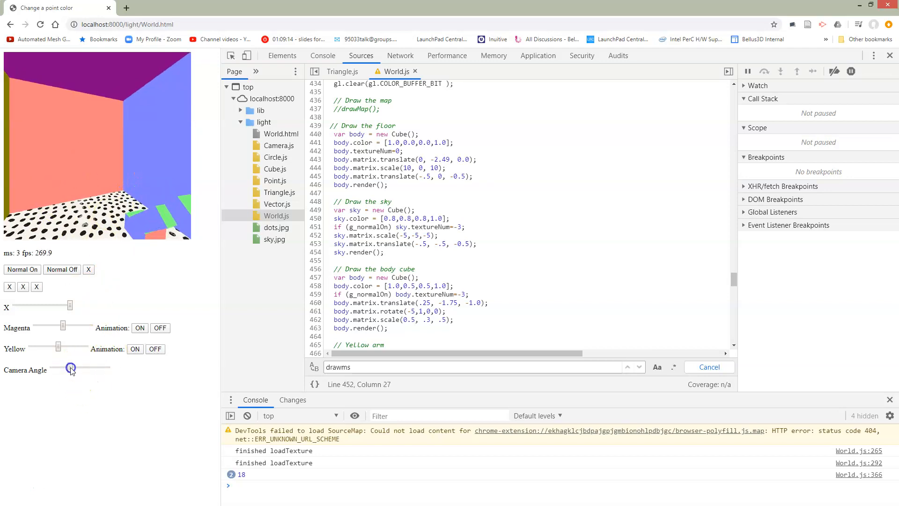
pyautogui.moveTo(71, 367); pyautogui.dragTo(78, 367)
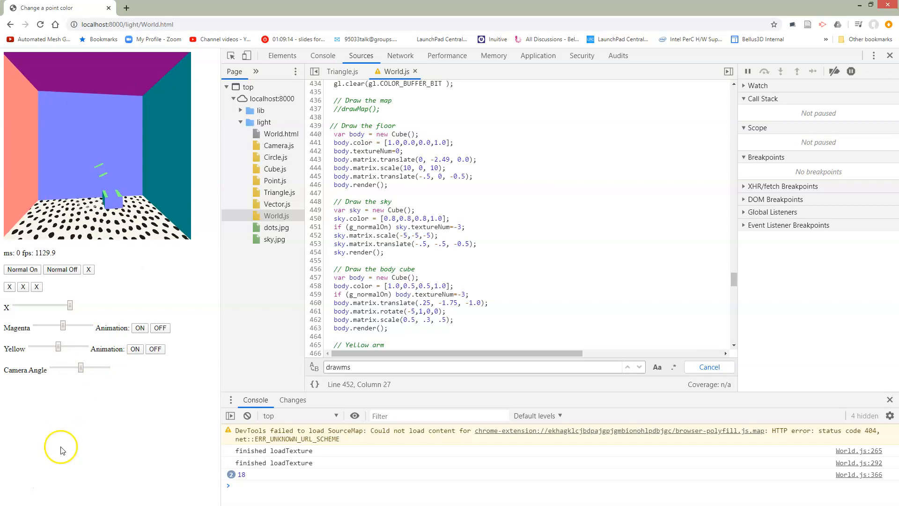
# - Switch normal-coloured rendering off so the walls render plain grey
pyautogui.click(22, 270)
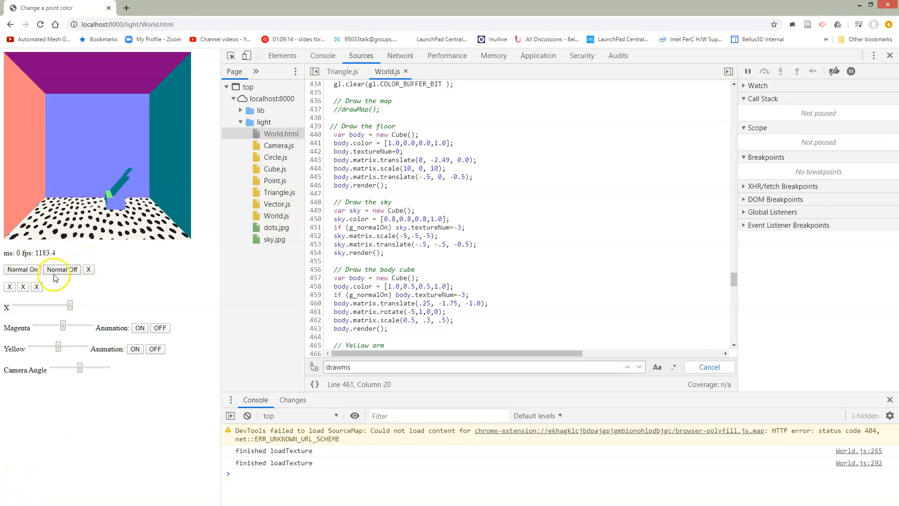
pyautogui.click(62, 270)
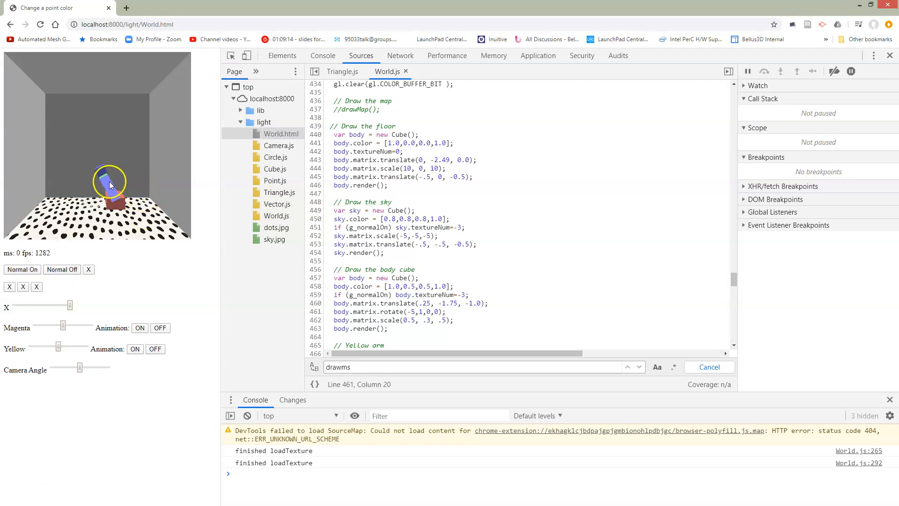
# - Swing the camera right, left and back to centre to look around the grey room
pyautogui.moveTo(60, 367); pyautogui.dragTo(83, 368)
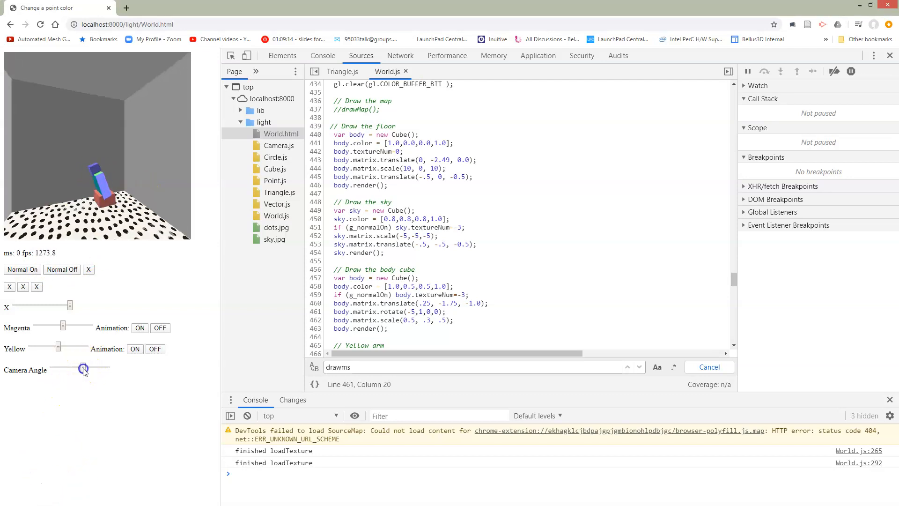
pyautogui.moveTo(83, 367); pyautogui.dragTo(92, 367)
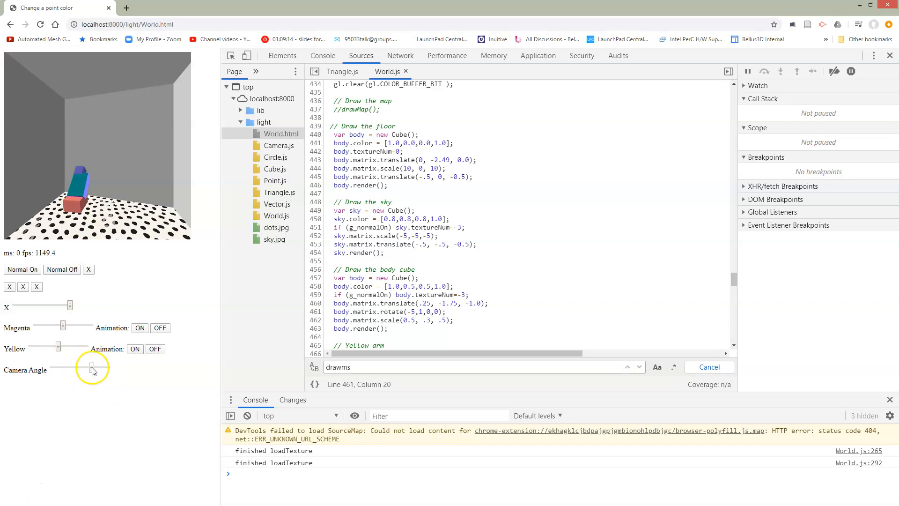
pyautogui.moveTo(92, 368); pyautogui.dragTo(70, 369)
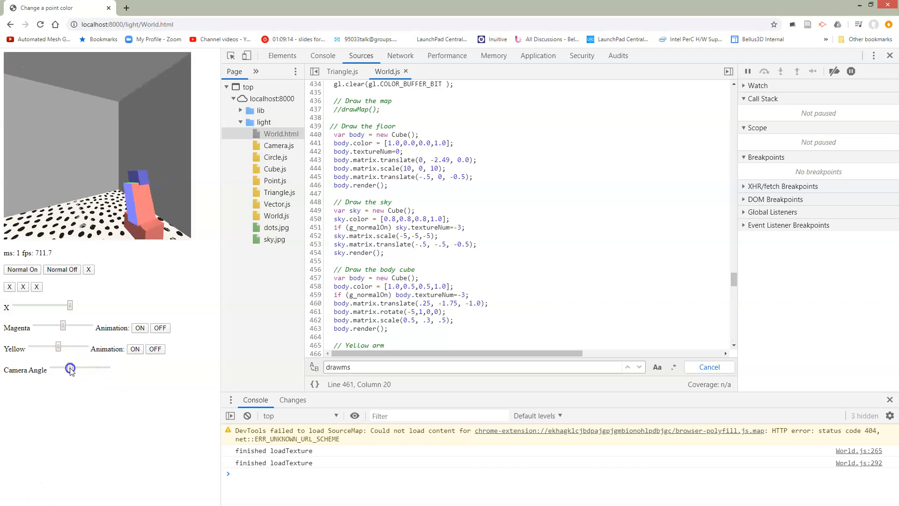
pyautogui.moveTo(70, 368); pyautogui.dragTo(71, 368)
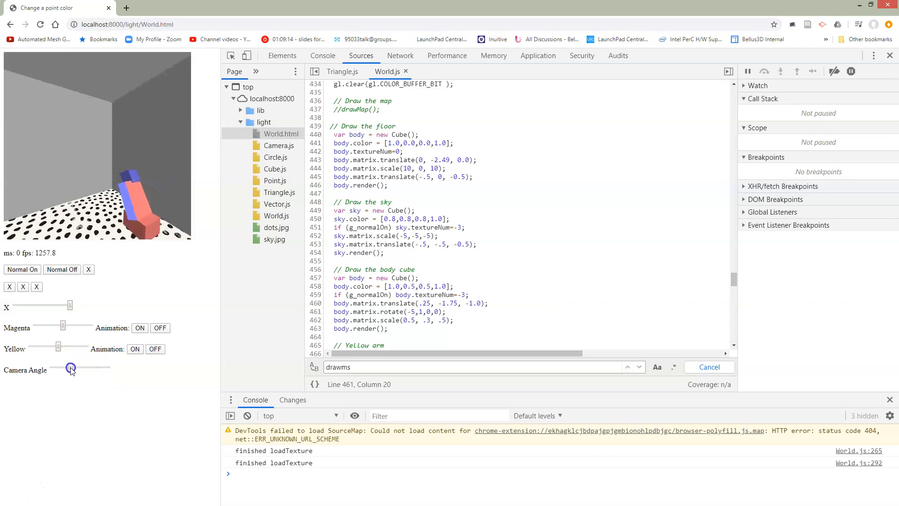
pyautogui.moveTo(71, 367); pyautogui.dragTo(77, 367)
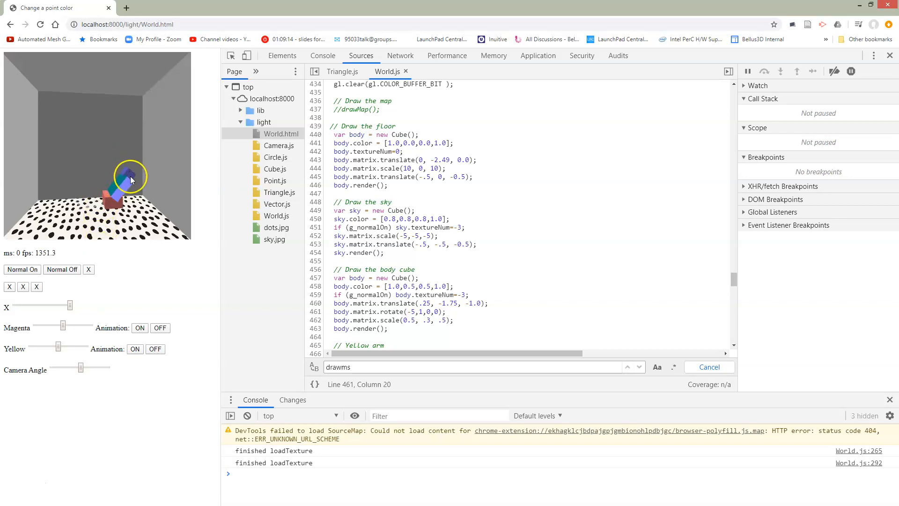